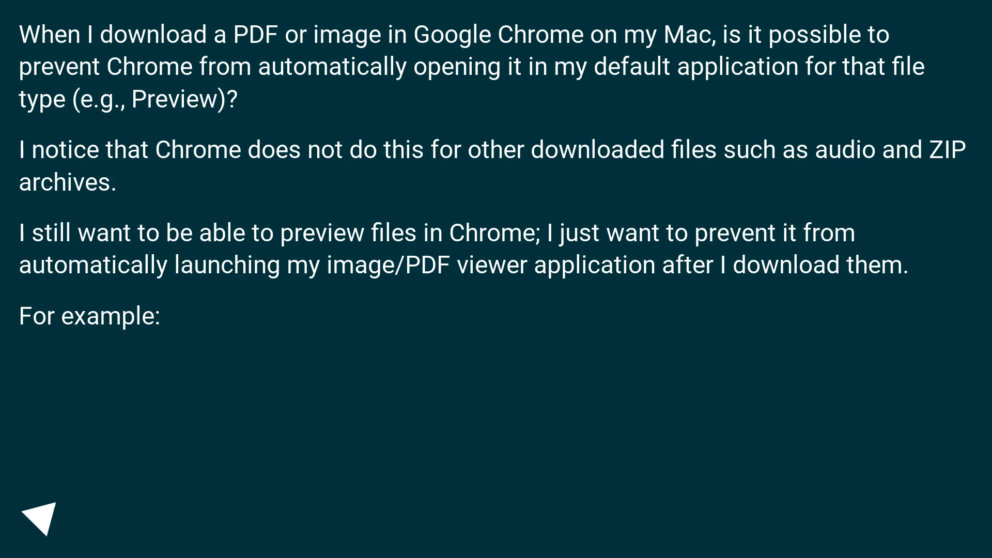
click(44, 516)
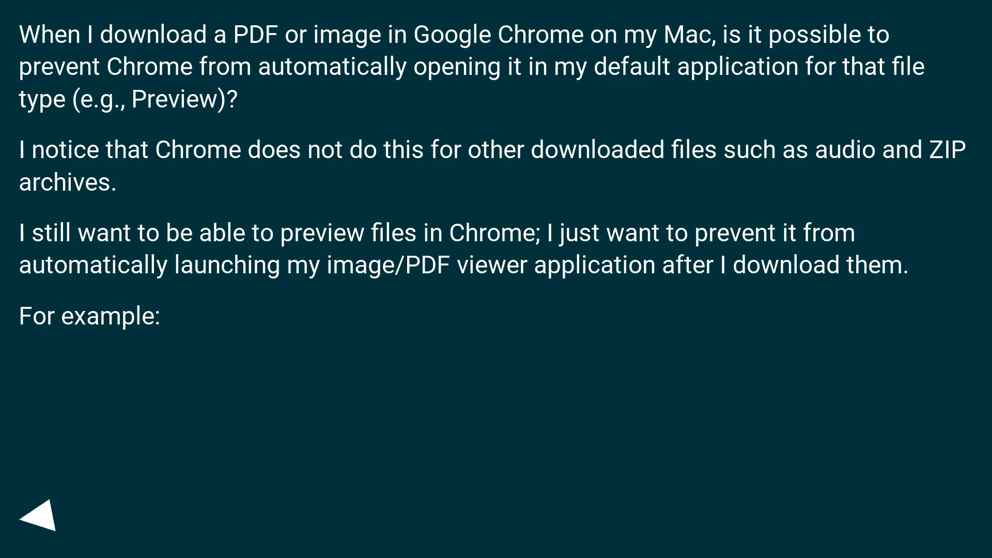
click(41, 516)
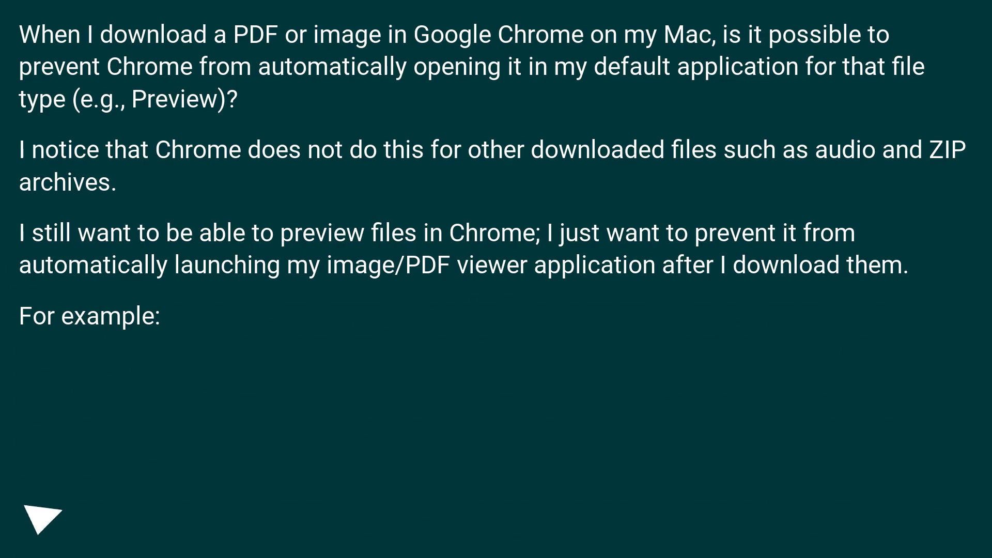
click(41, 519)
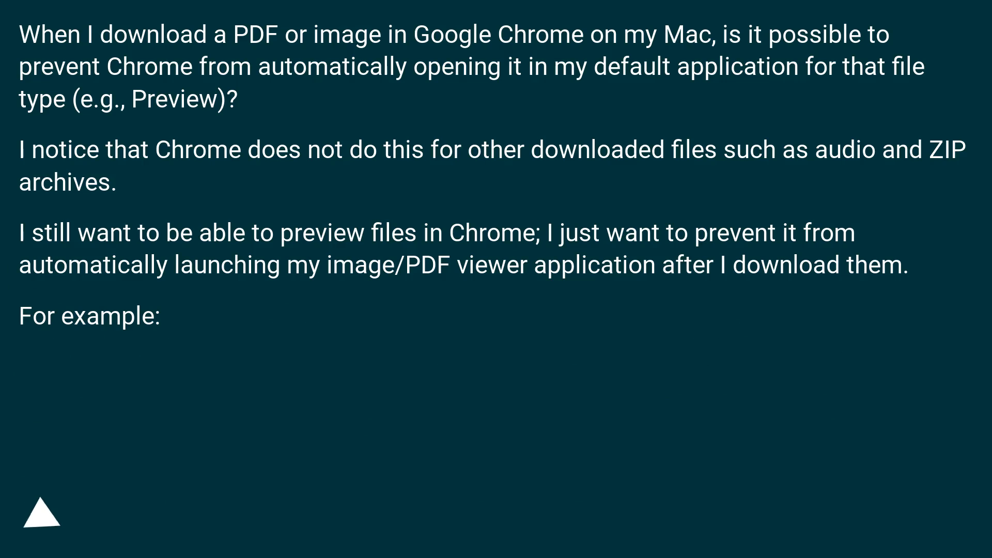
click(41, 513)
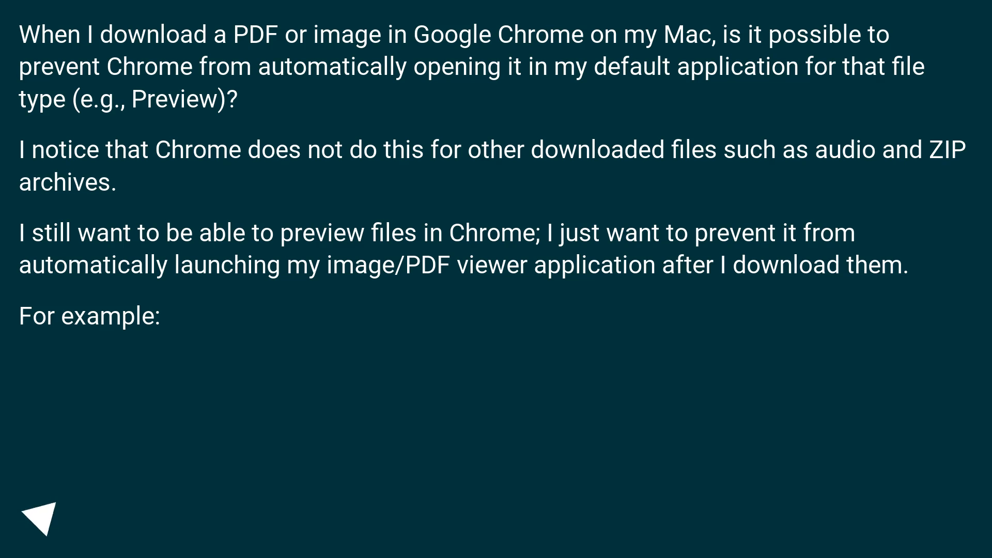
click(44, 517)
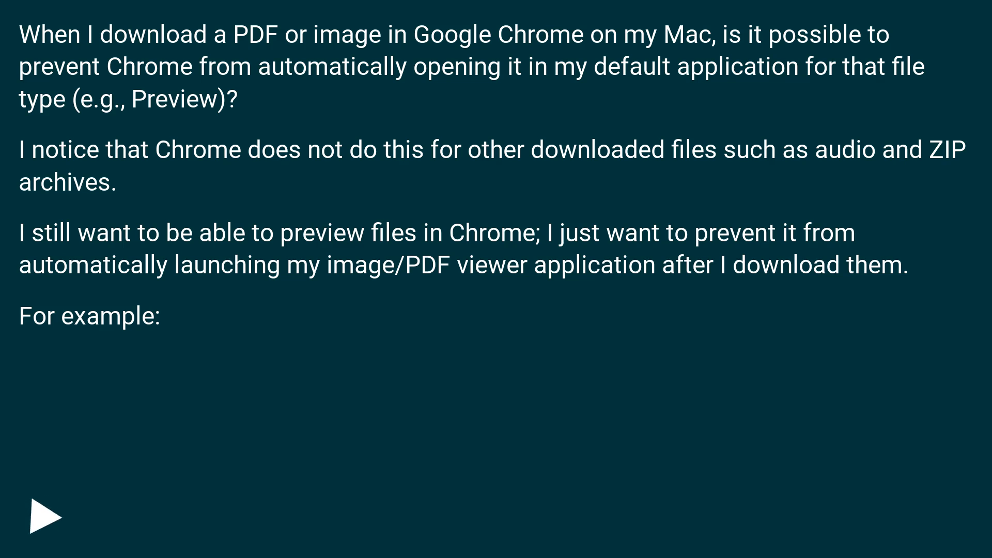
click(46, 515)
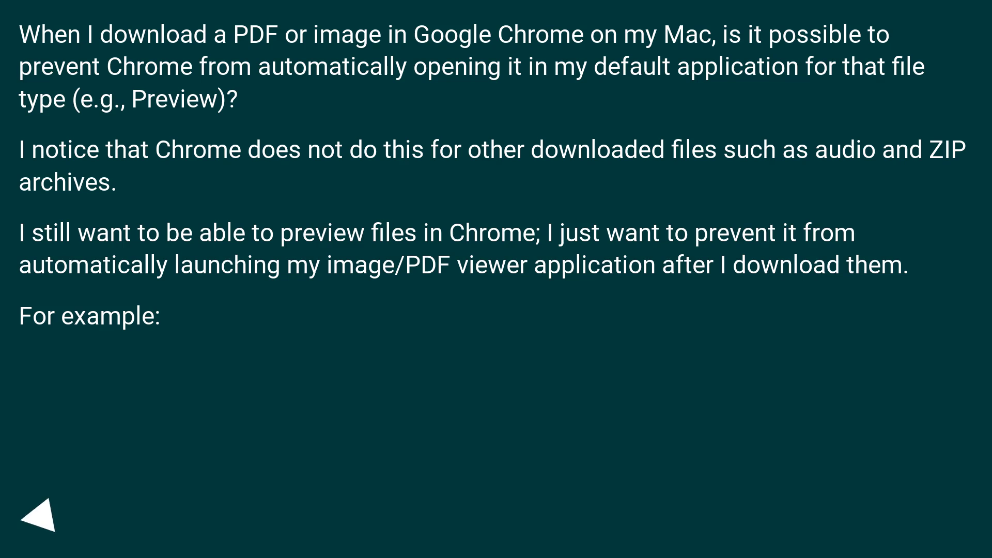
click(41, 518)
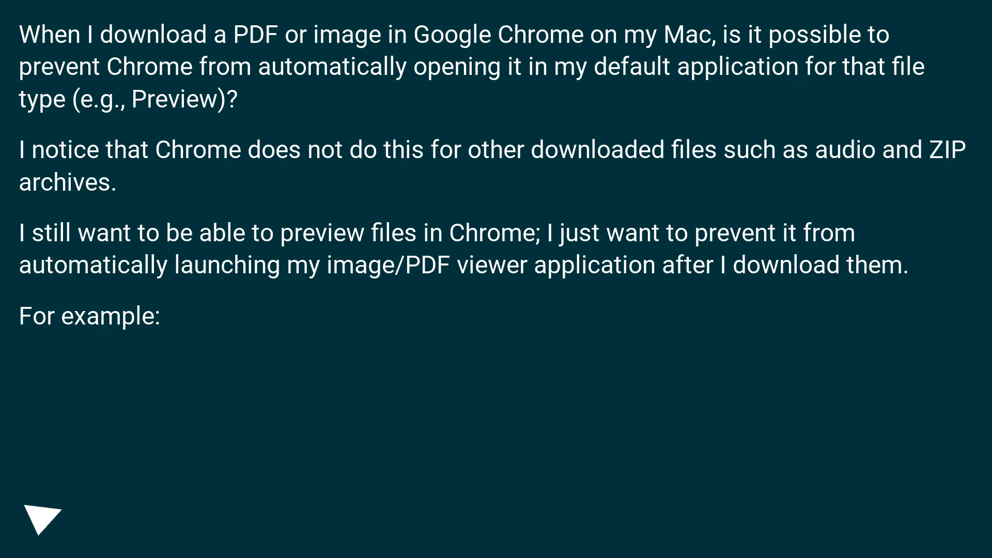
click(41, 515)
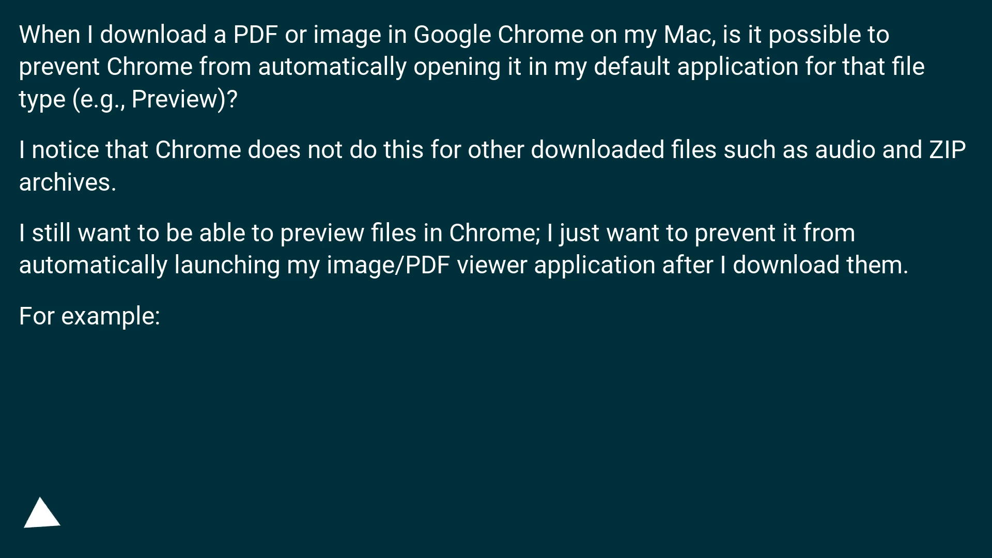
click(39, 512)
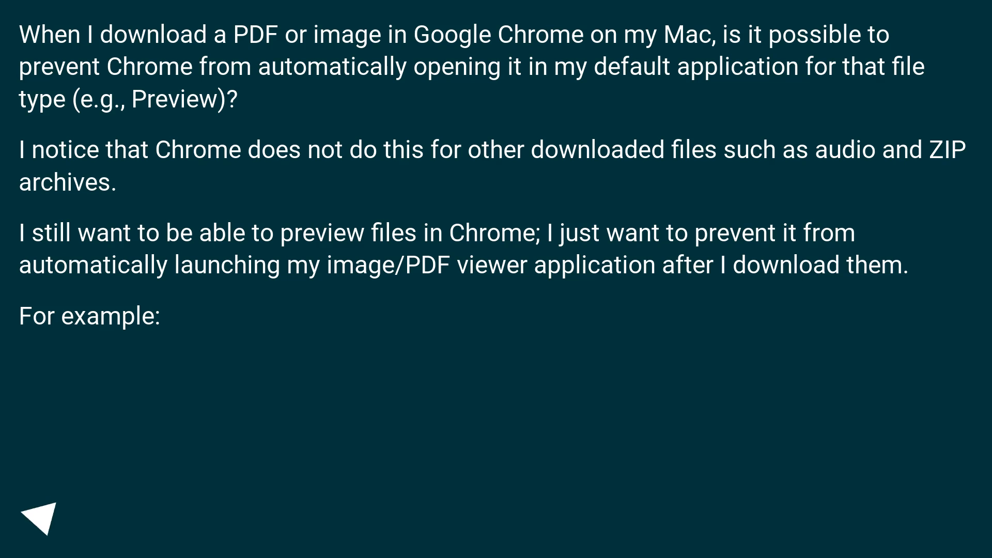
click(40, 516)
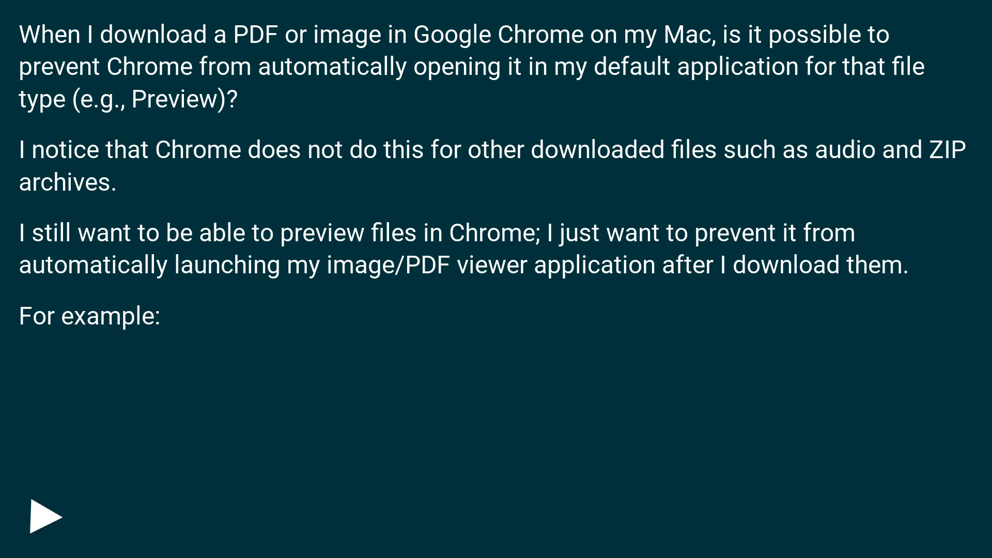
click(44, 517)
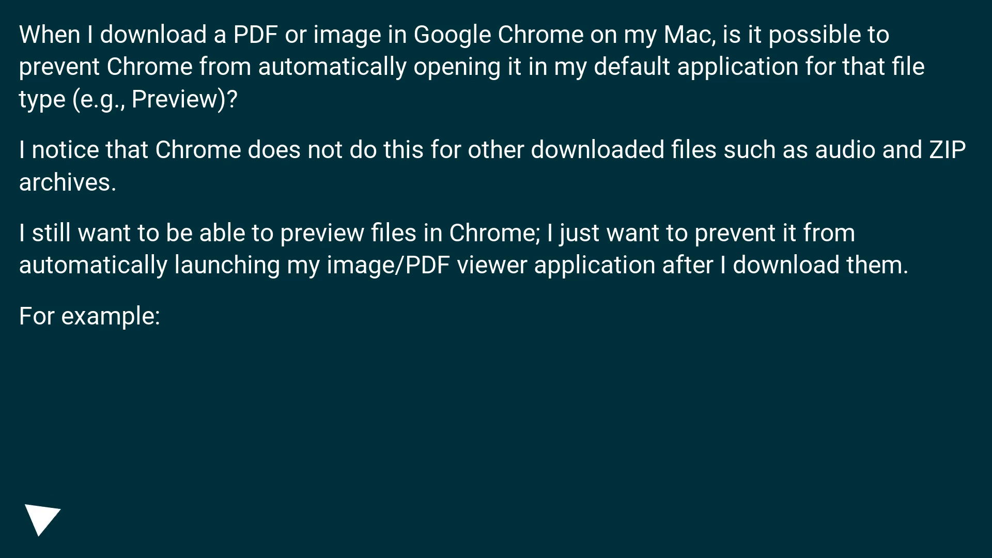
click(41, 519)
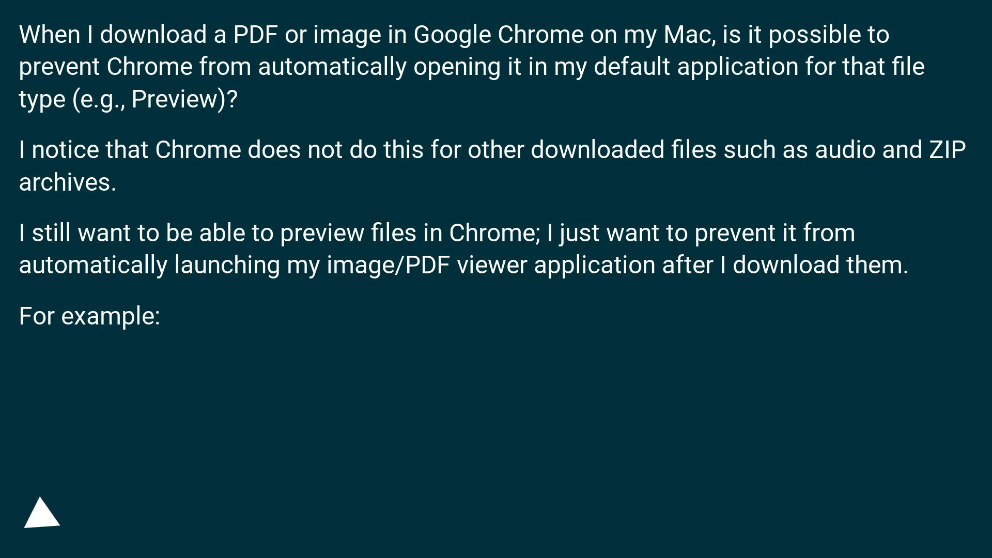
click(41, 514)
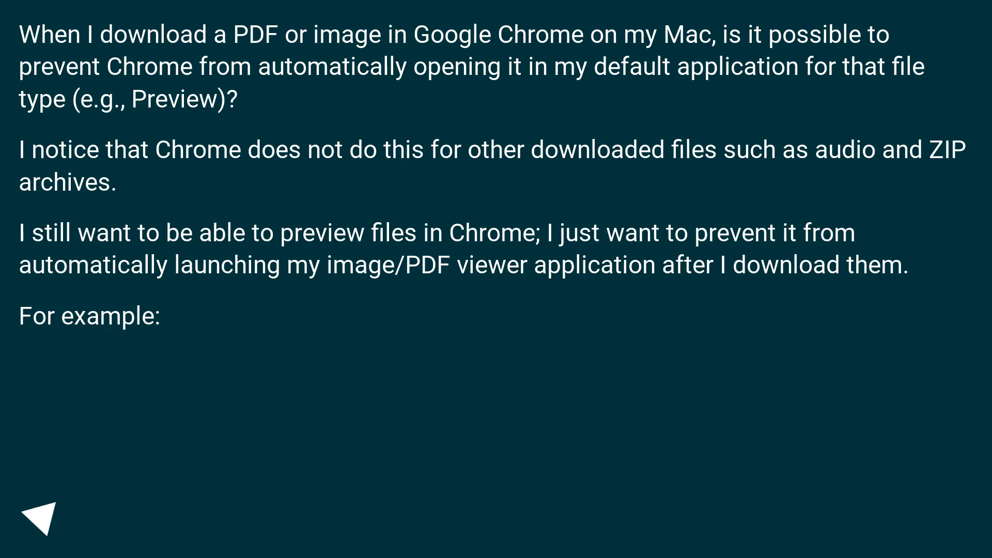
click(43, 517)
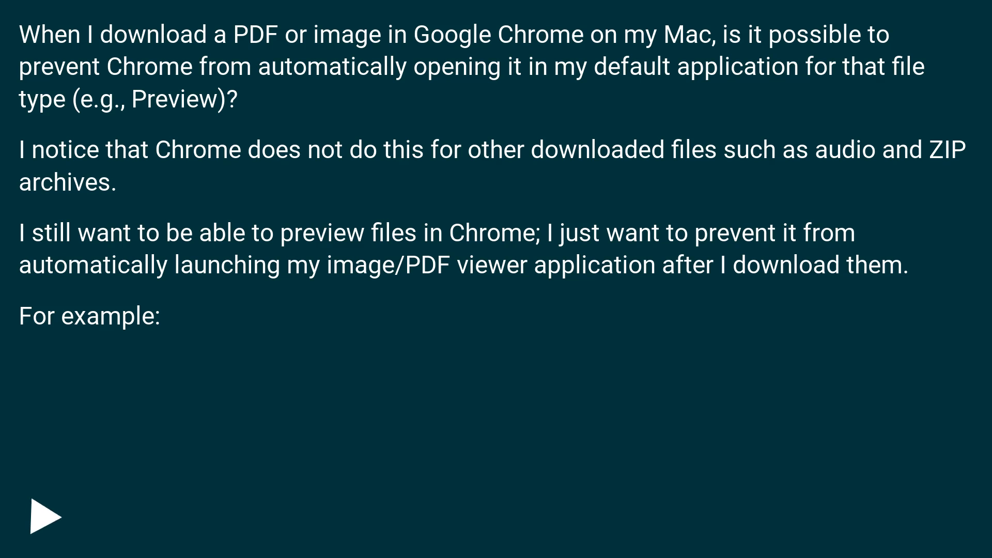
click(44, 516)
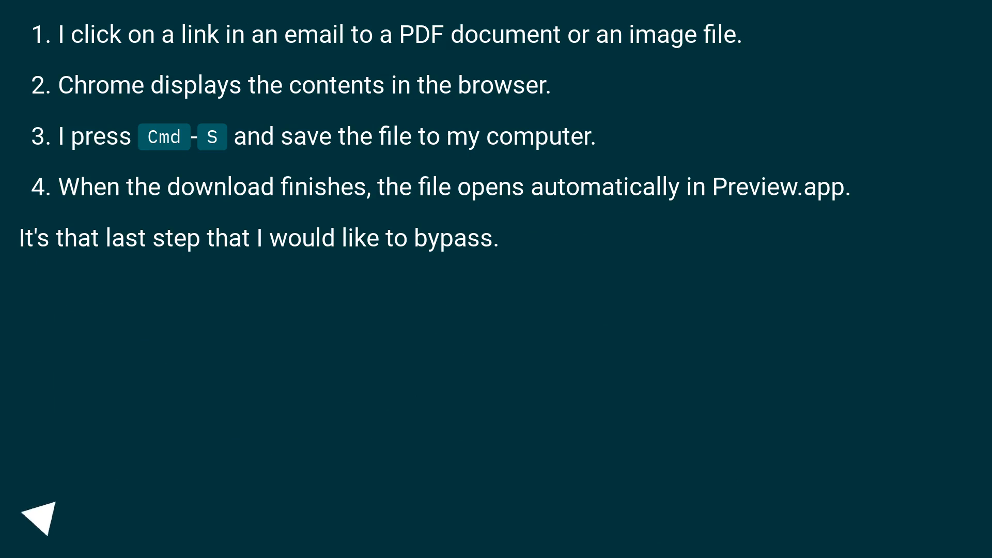
click(41, 516)
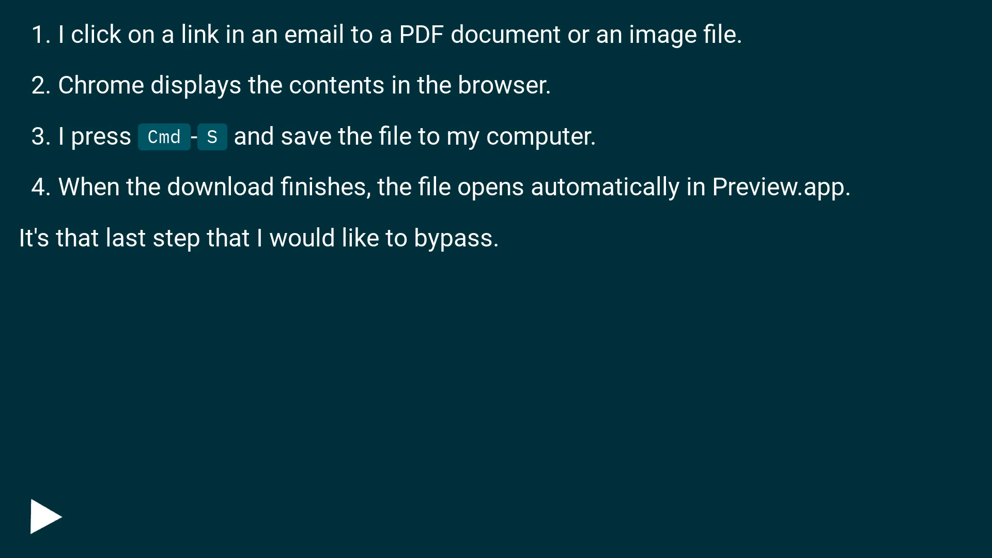
click(45, 516)
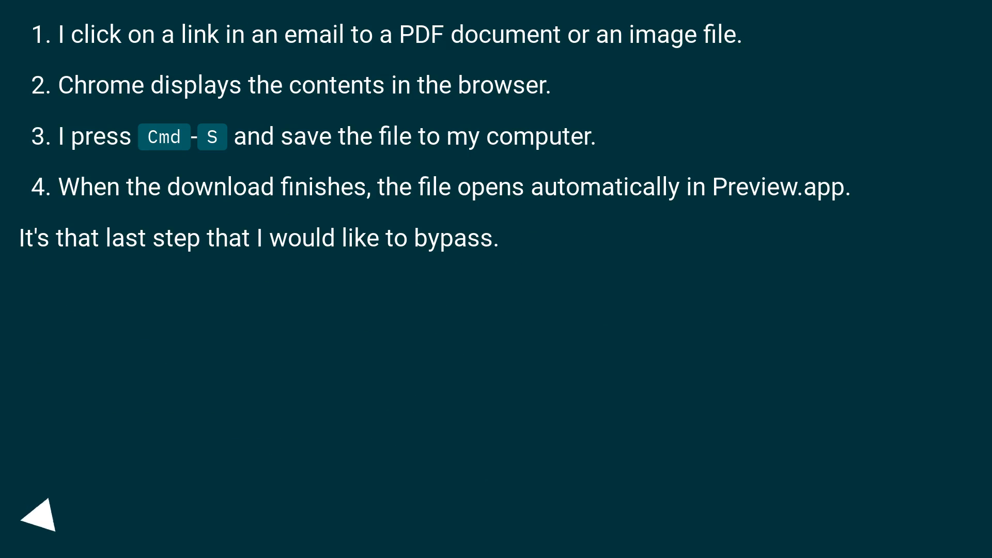
click(42, 515)
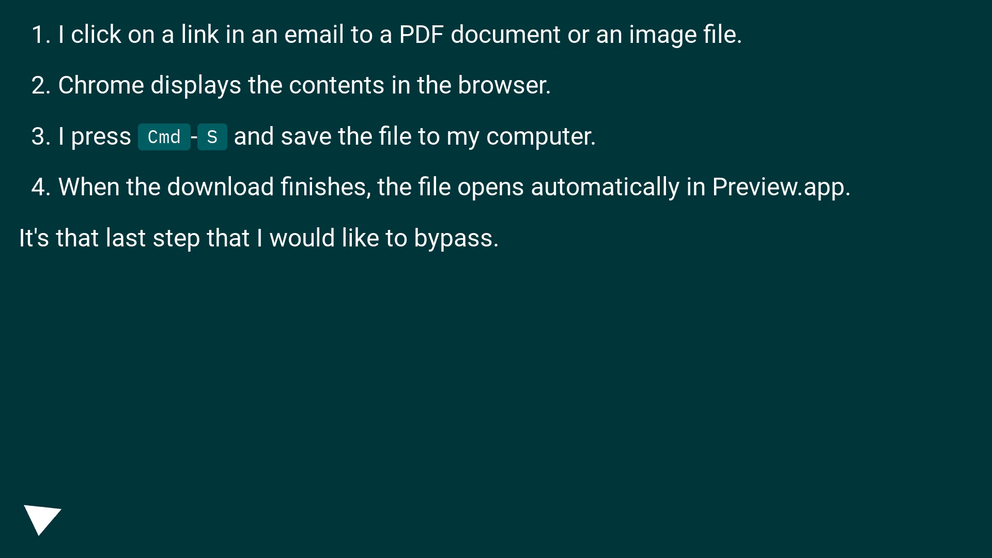
click(42, 521)
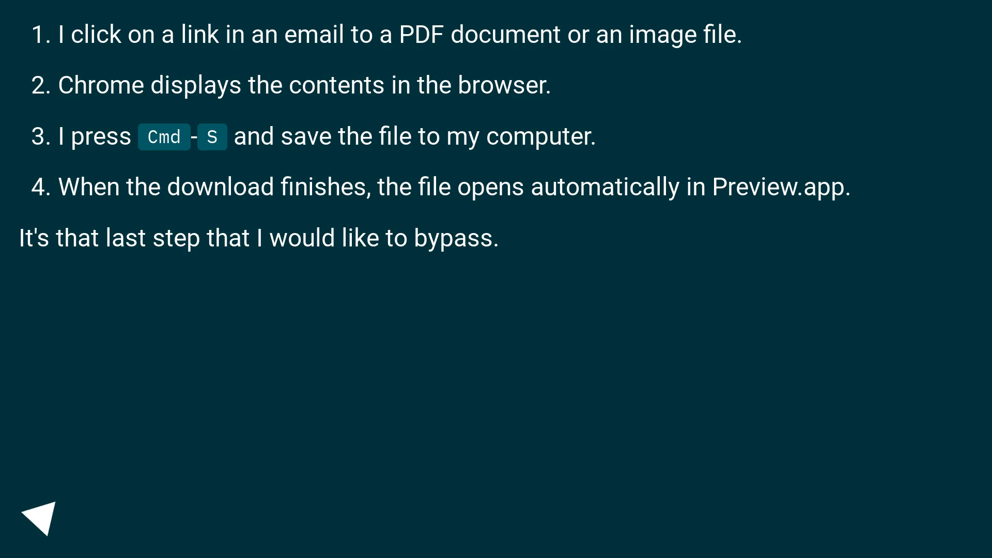
click(39, 517)
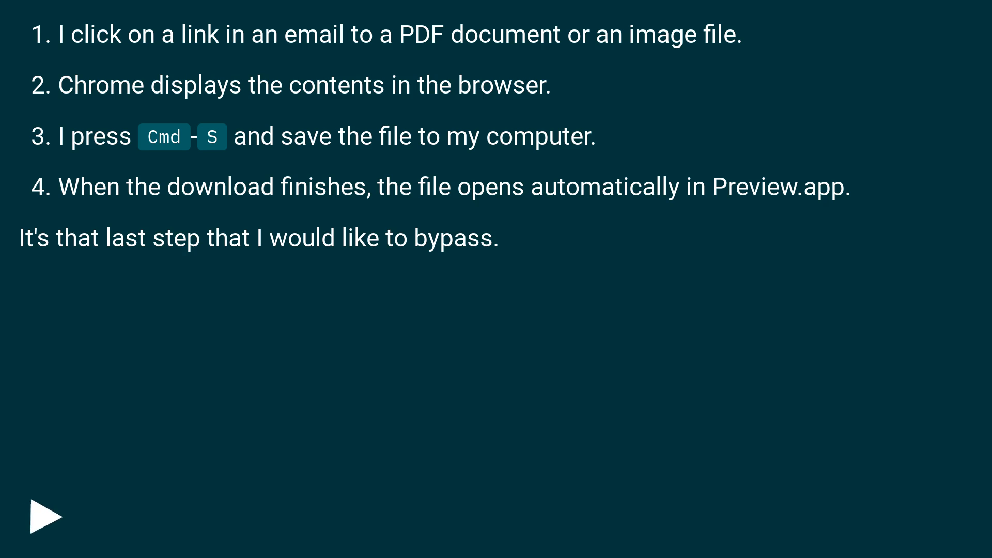
click(46, 517)
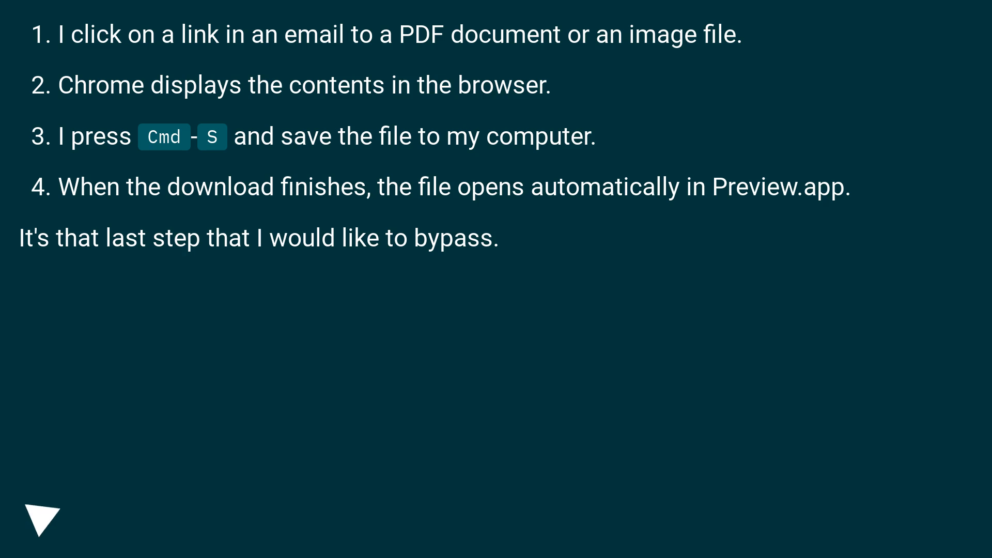
click(42, 519)
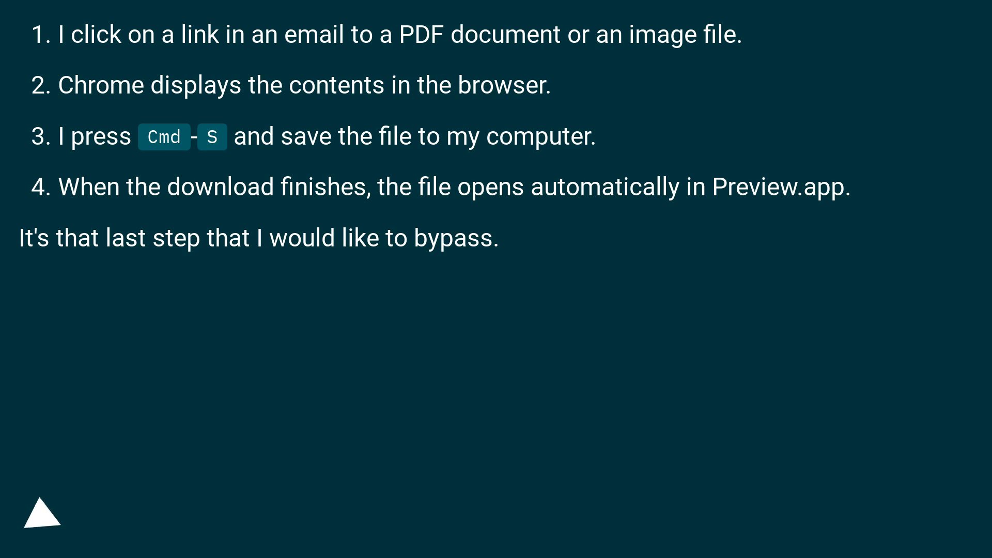
click(43, 514)
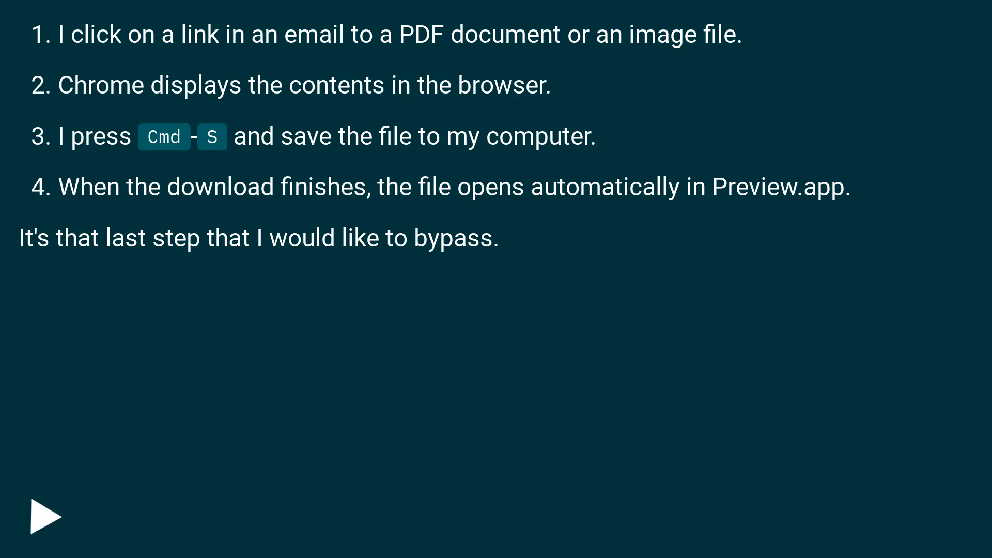
click(46, 517)
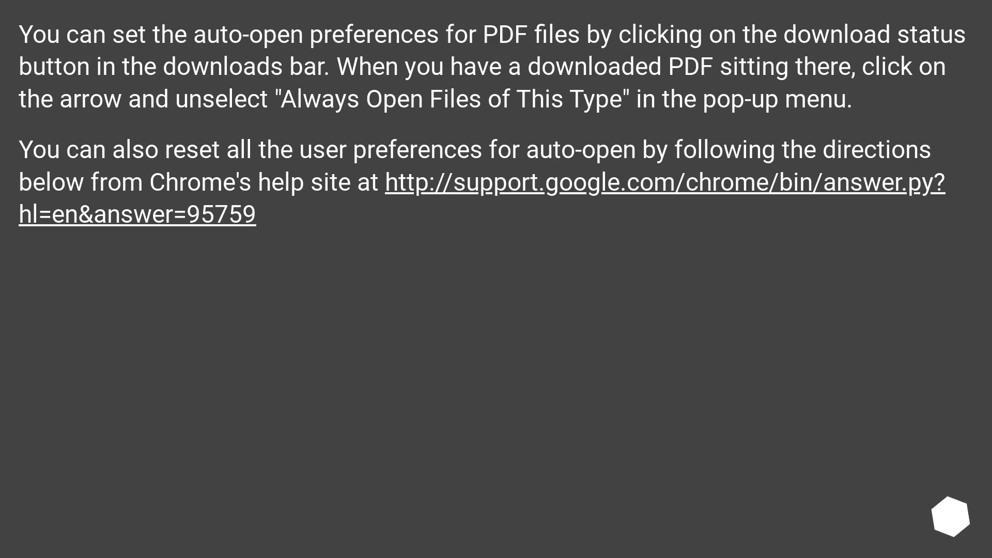